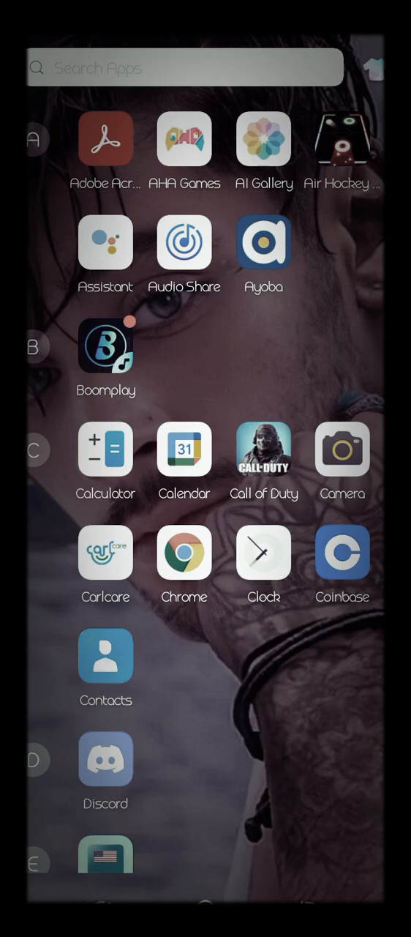
Find and launch the Notepad app, then create a new empty note.
{"action": "scroll", "scroll_direction": "down", "scroll_amount": 3}
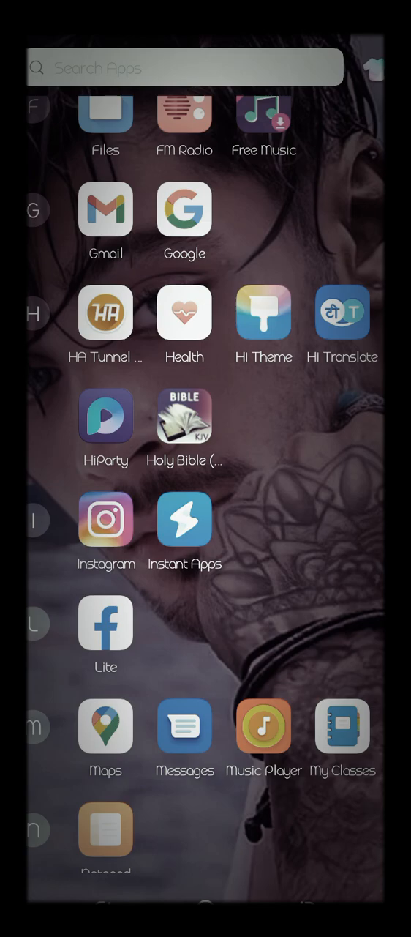
{"action": "scroll", "scroll_direction": "up", "scroll_amount": 3}
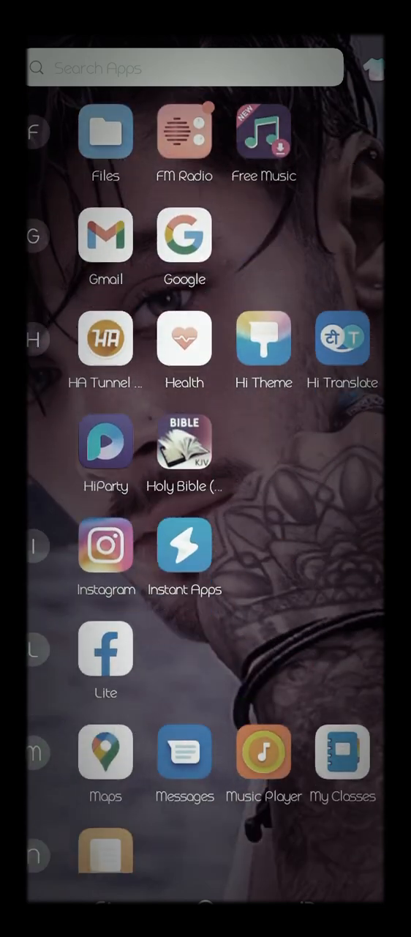
{"action": "scroll", "scroll_direction": "up", "scroll_amount": 3}
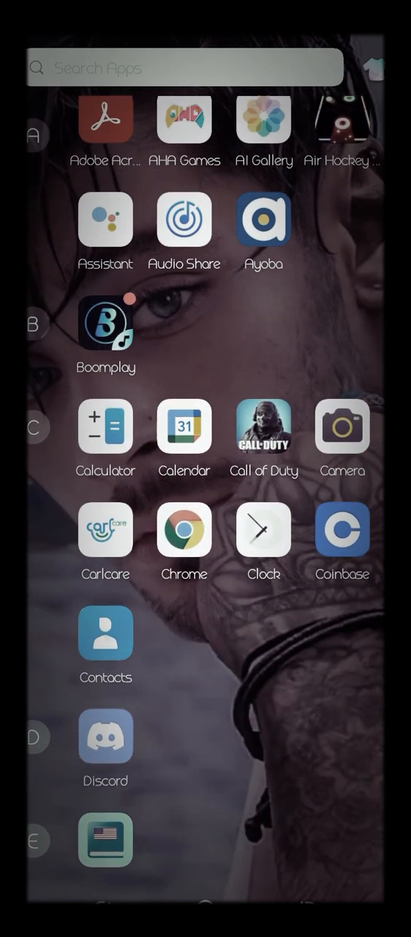
{"action": "scroll", "scroll_direction": "down", "scroll_amount": 3}
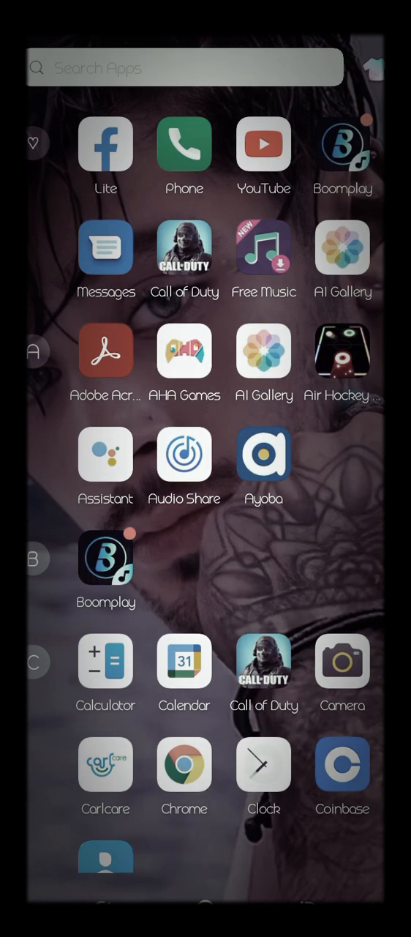
{"action": "scroll", "scroll_direction": "down", "scroll_amount": 3}
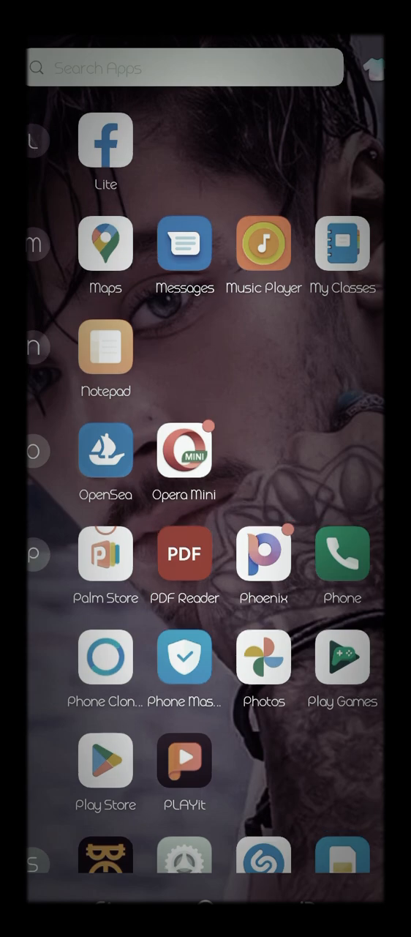
{"action": "left_click", "coordinate": [105, 347]}
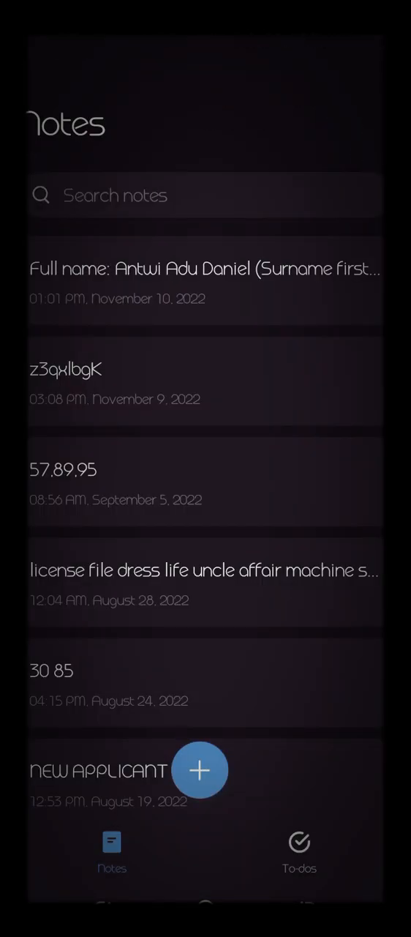
{"action": "left_click", "coordinate": [200, 770]}
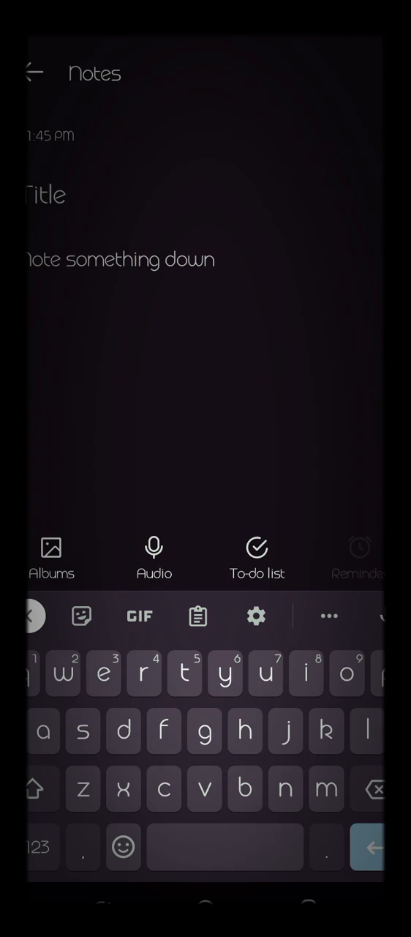
{"action": "type", "text": "Oliver"}
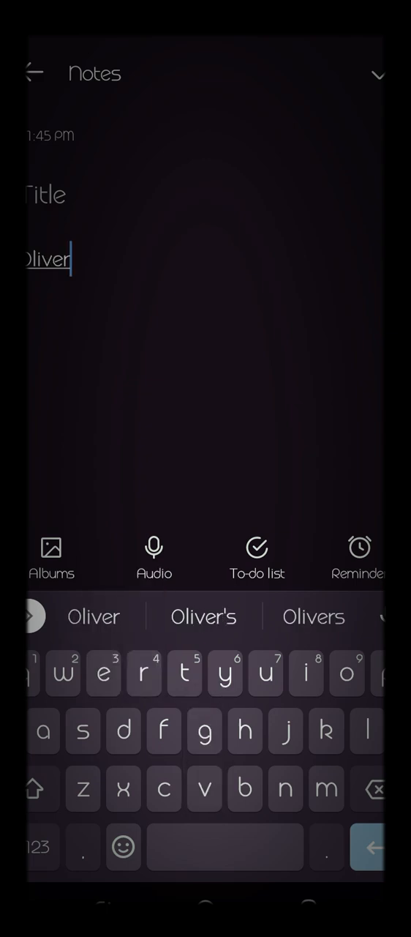
{"action": "type", "text": "twist"}
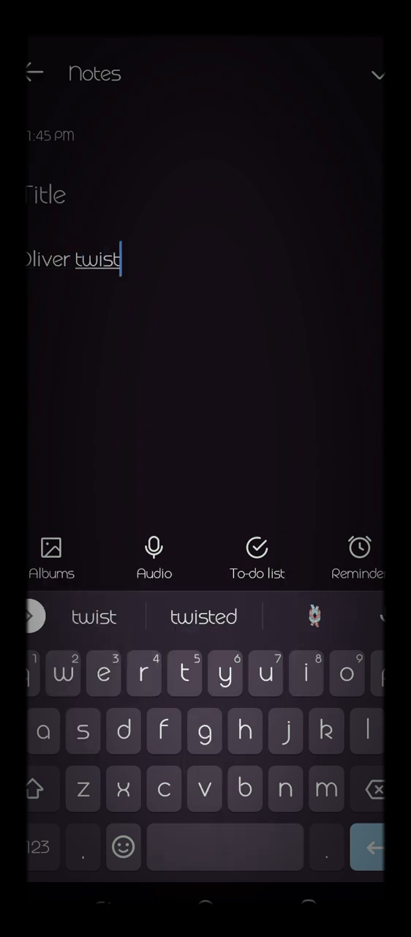
{"action": "type", "text": "w"}
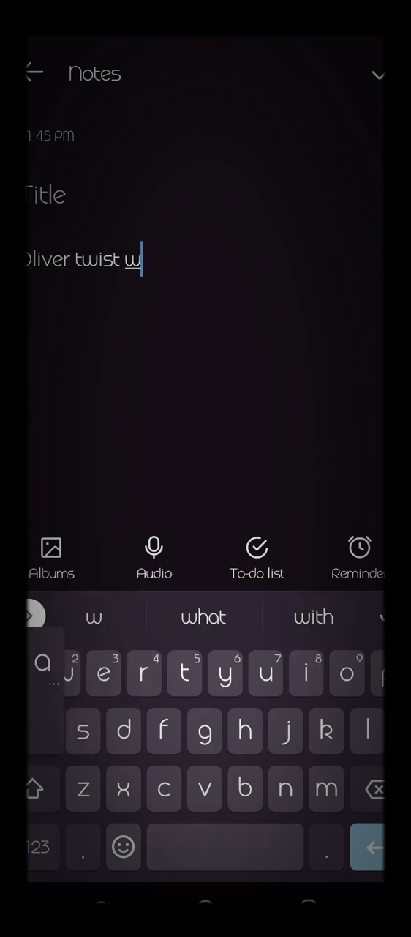
{"action": "type", "text": "as.sksjdnsiwns"}
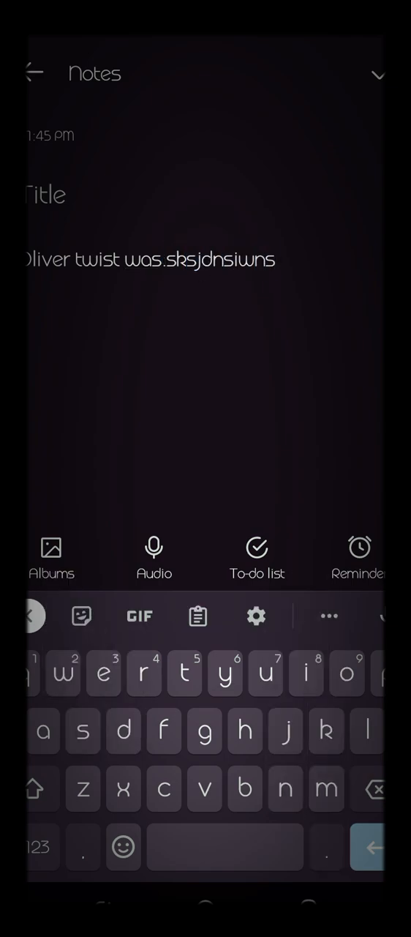
{"action": "type", "text": "wkndia ssamsjwban"}
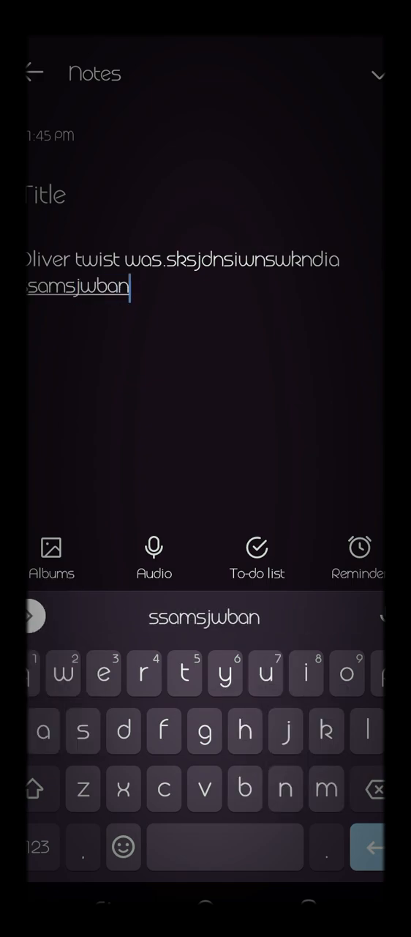
{"action": "left_click", "coordinate": [32, 615]}
{"action": "type", "text": "udenwjmeid fenneej"}
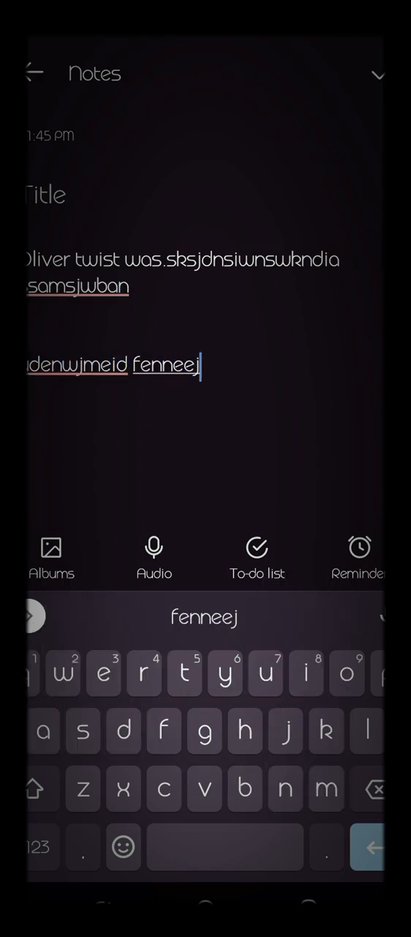
{"action": "type", "text": "djsnj"}
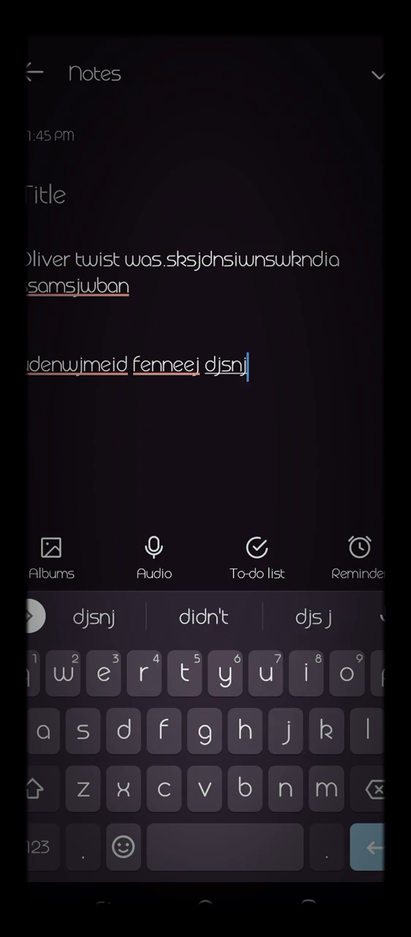
{"action": "type", "text": "hvcf"}
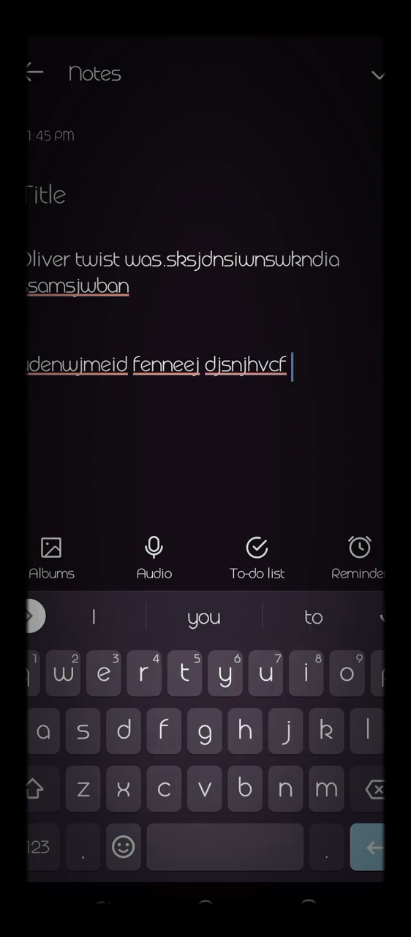
{"action": "left_click", "coordinate": [32, 616]}
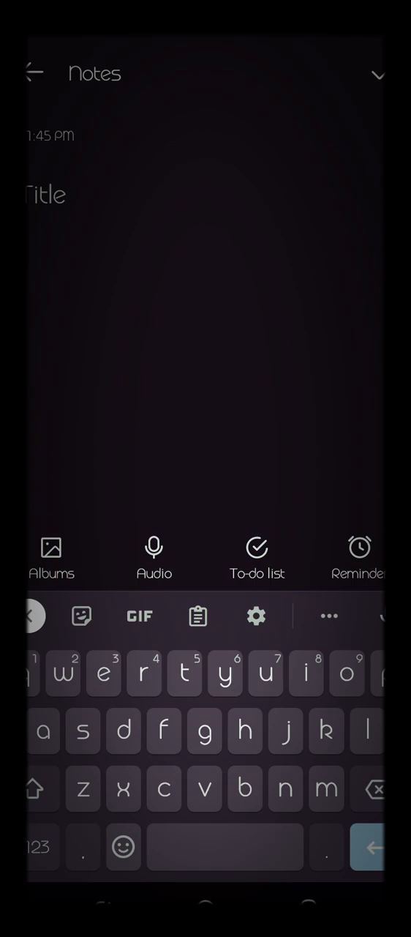
Type the outline lines 'what you know about the book' and 'summary' on separate lines.
{"action": "type", "text": "what"}
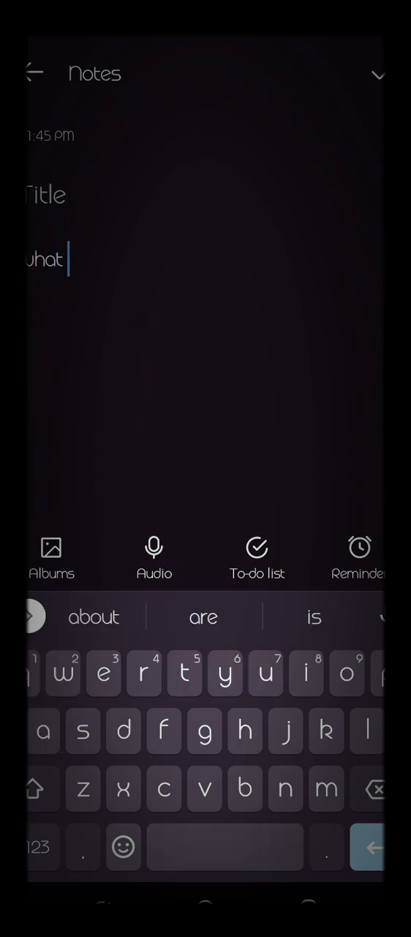
{"action": "type", "text": "you know about the book in general"}
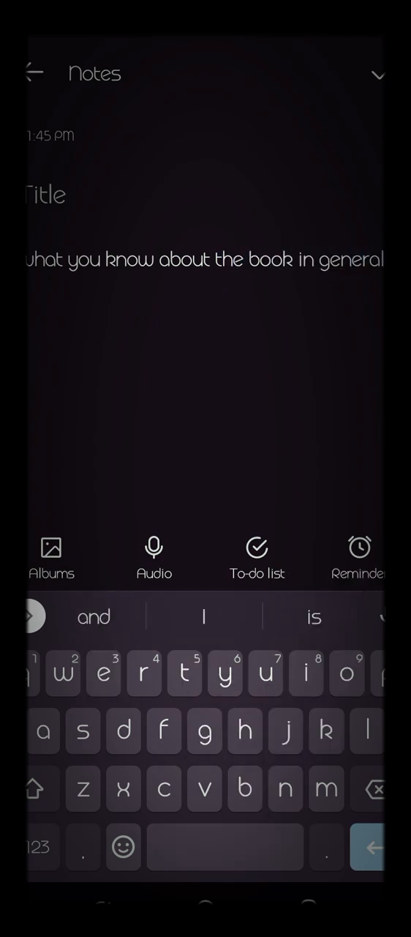
{"action": "left_click", "coordinate": [32, 616]}
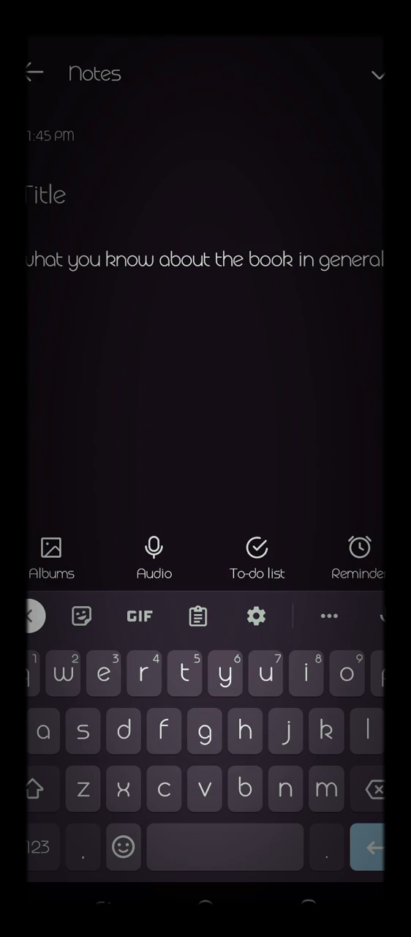
{"action": "type", "text": "summar"}
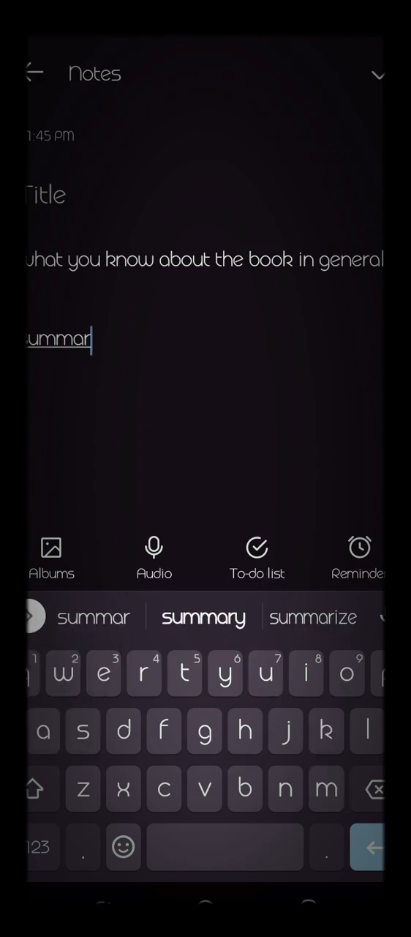
{"action": "left_click", "coordinate": [204, 617]}
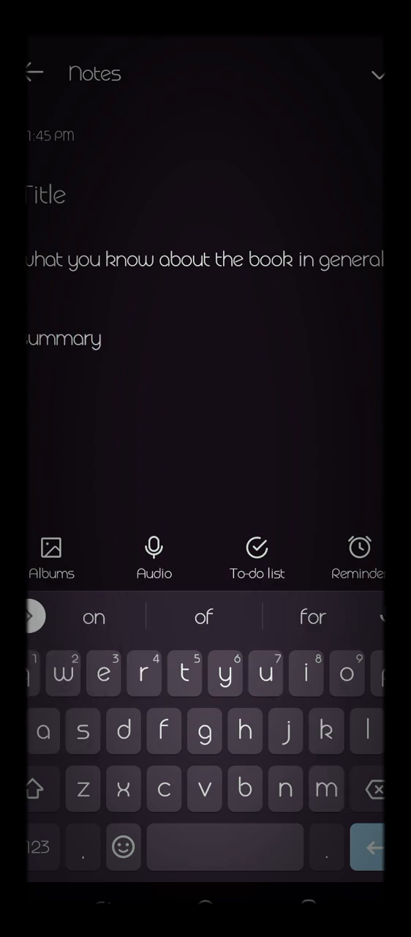
{"action": "left_click", "coordinate": [32, 616]}
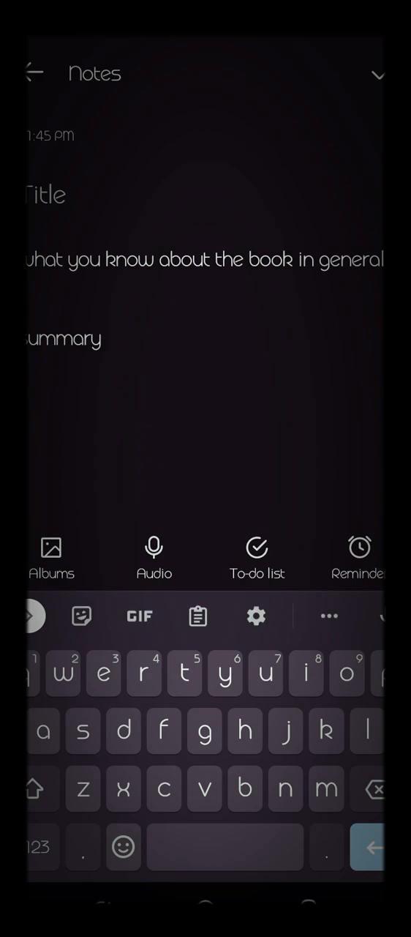
Add the 'your thoughts on how the books should have been' and 'conclusion' lines.
{"action": "type", "text": "your thoughts s"}
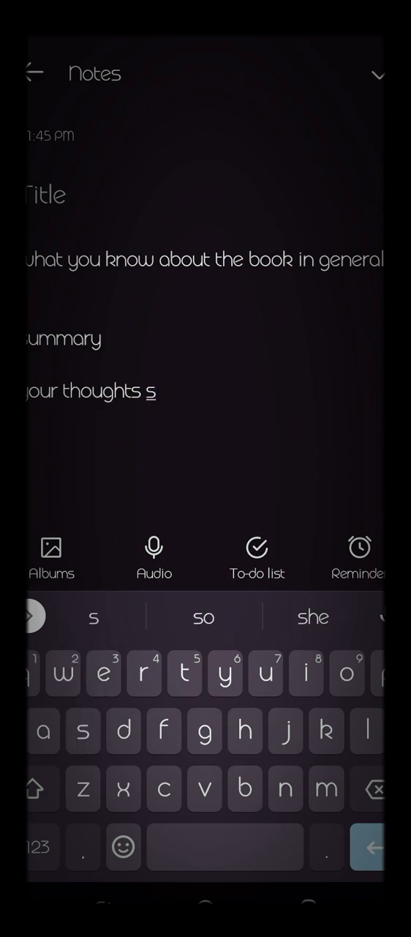
{"action": "type", "text": "on"}
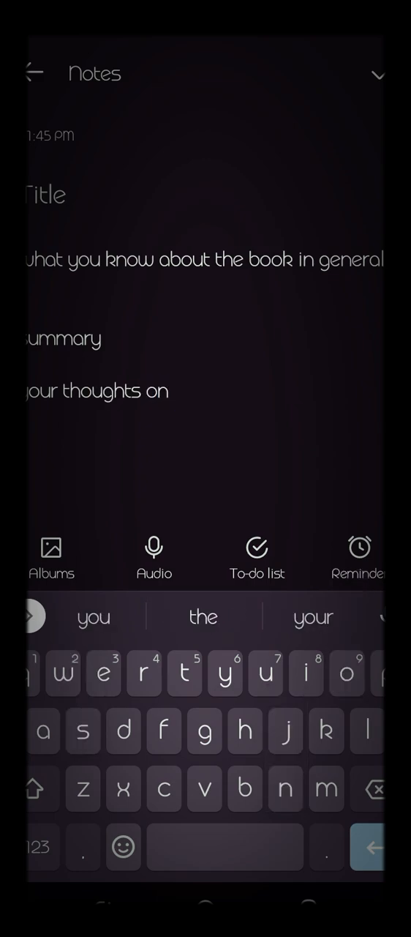
{"action": "type", "text": "how the"}
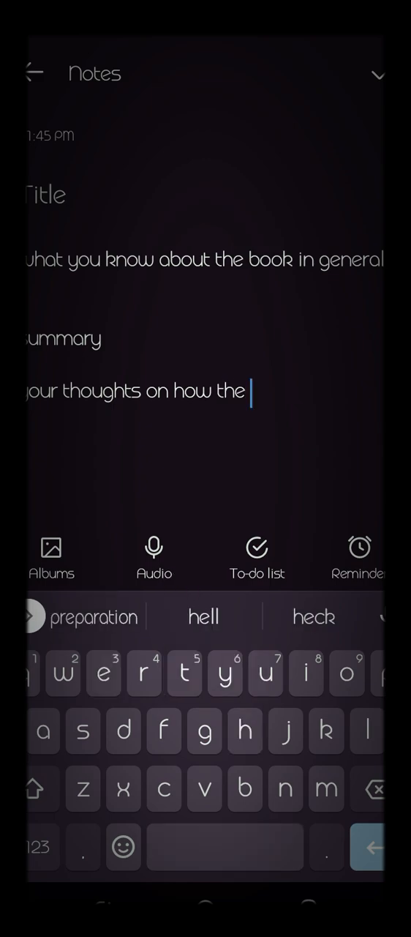
{"action": "type", "text": "books should have been"}
{"action": "type", "text": "give a"}
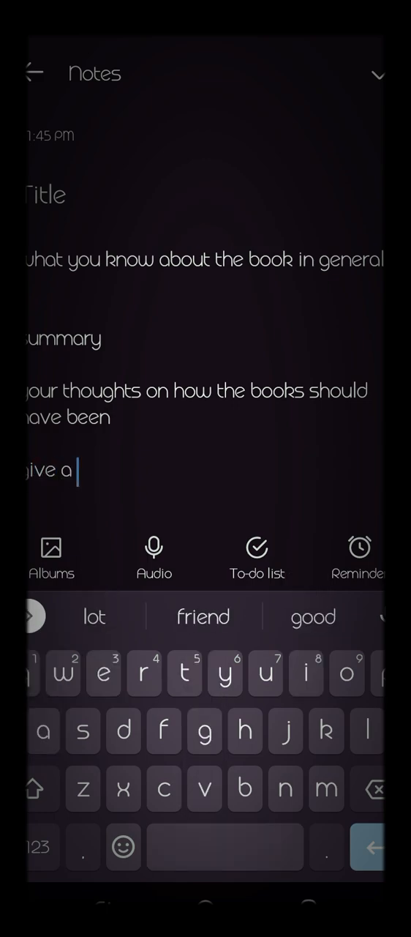
{"action": "type", "text": "conclusion and"}
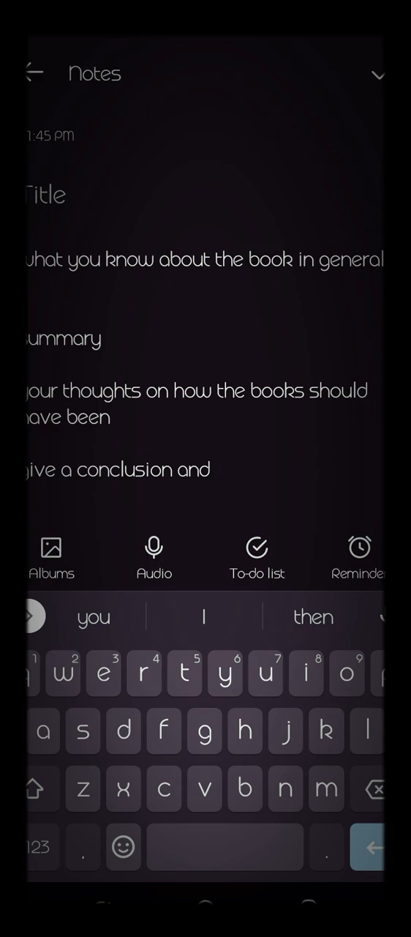
{"action": "type", "text": "end"}
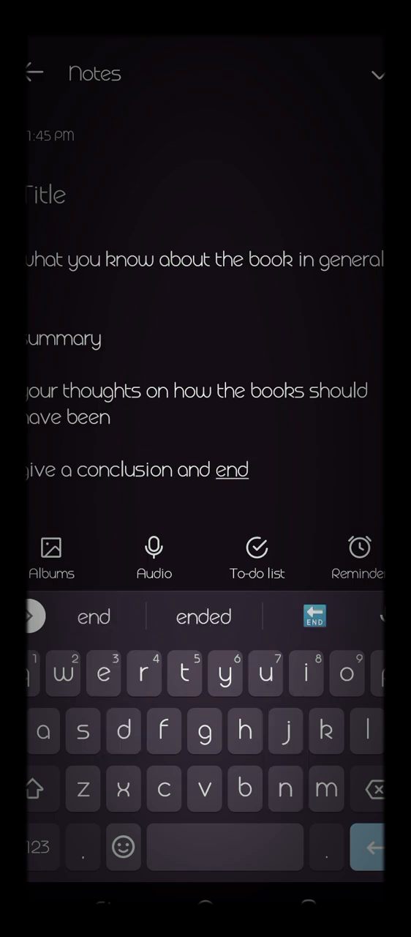
{"action": "type", "text": "there"}
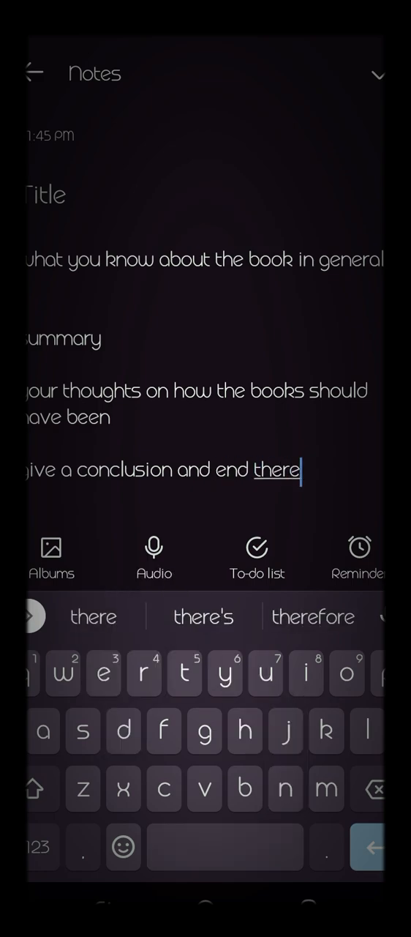
{"action": "left_click", "coordinate": [88, 417]}
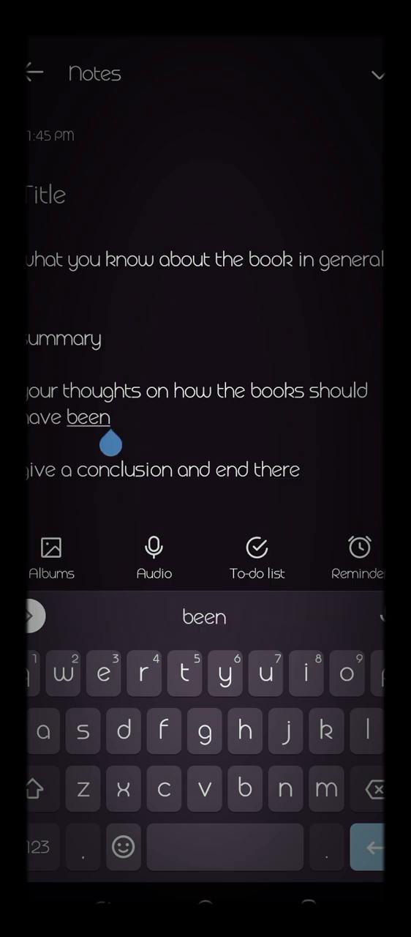